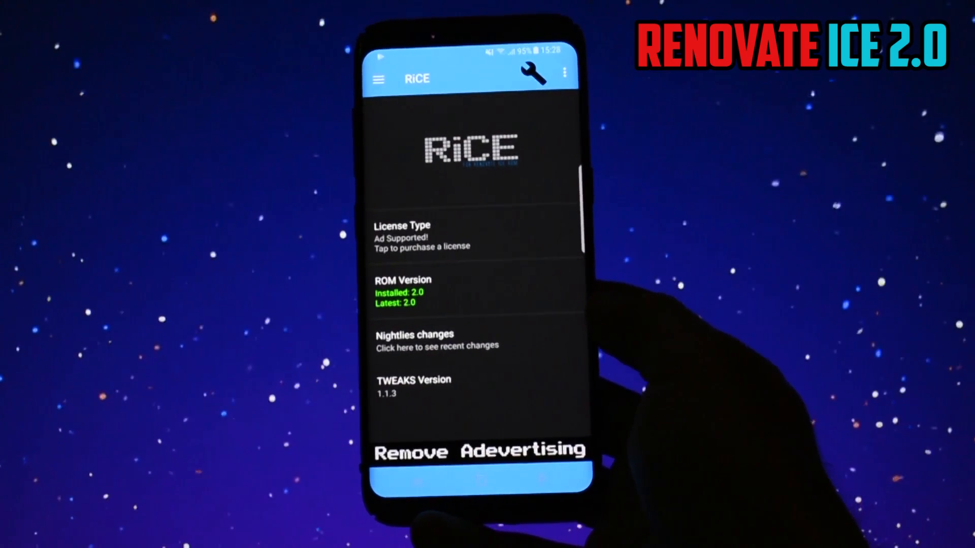
Check that RiCE ROM Control shows ROM version 2.0, then reboot into TWRP recovery.
{"action": "left_click", "coordinate": [378, 79]}
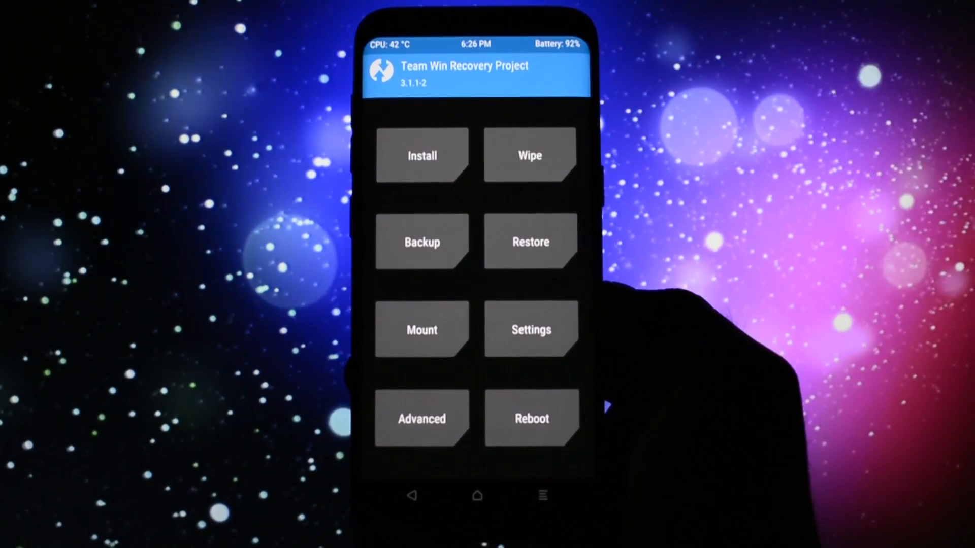
In Aroma, keep Magisk as root and mark Samsung and market apps like Samsung Email and Skype for removal.
{"action": "left_click", "coordinate": [421, 156]}
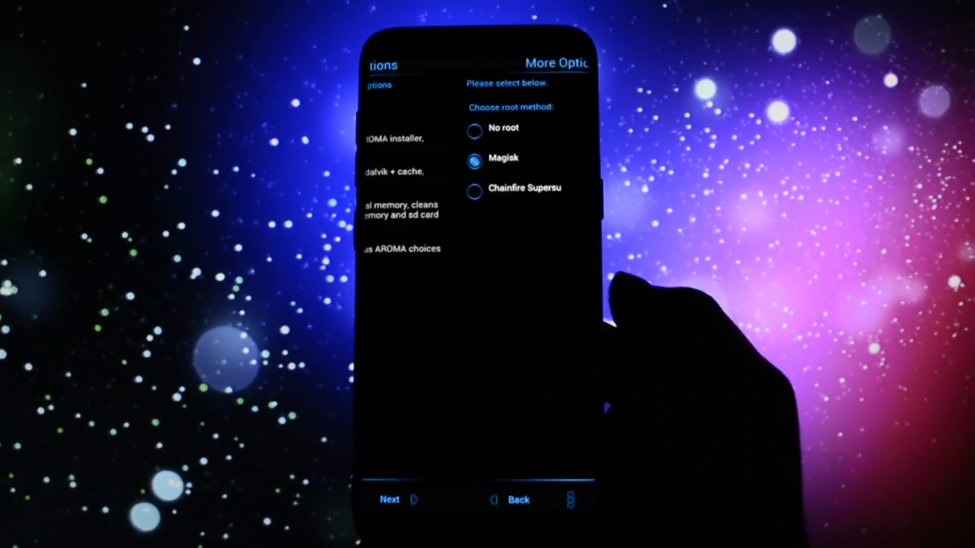
{"action": "left_click", "coordinate": [398, 499]}
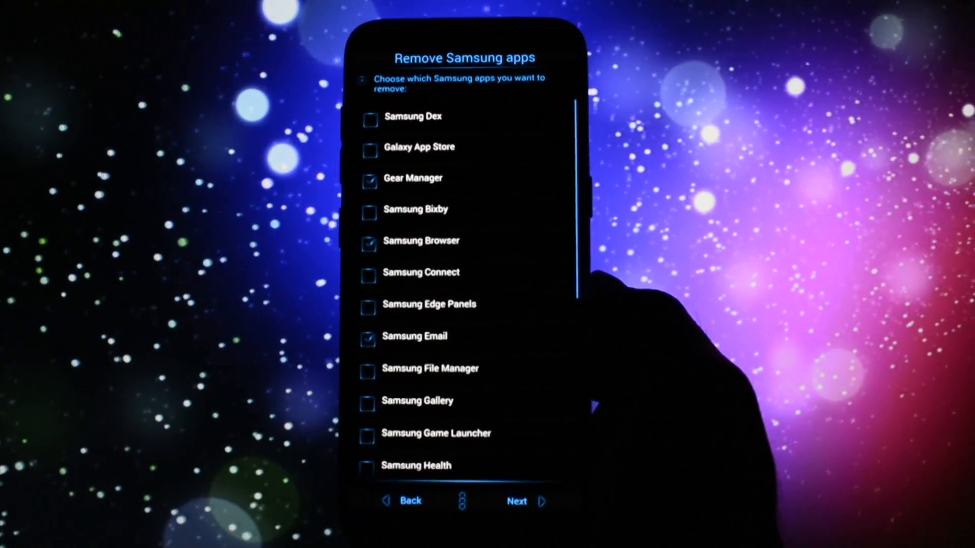
{"action": "scroll", "scroll_direction": "down", "scroll_amount": 3}
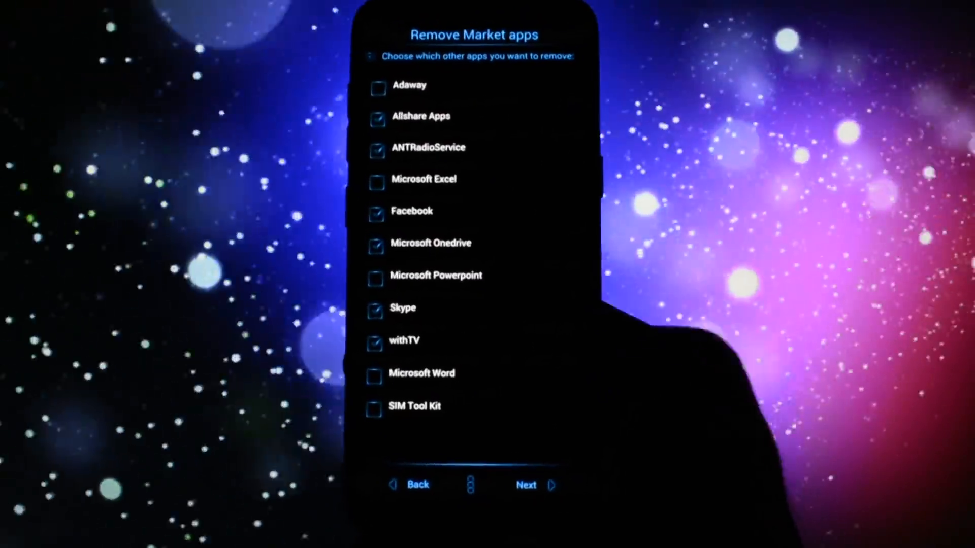
{"action": "left_click", "coordinate": [526, 484]}
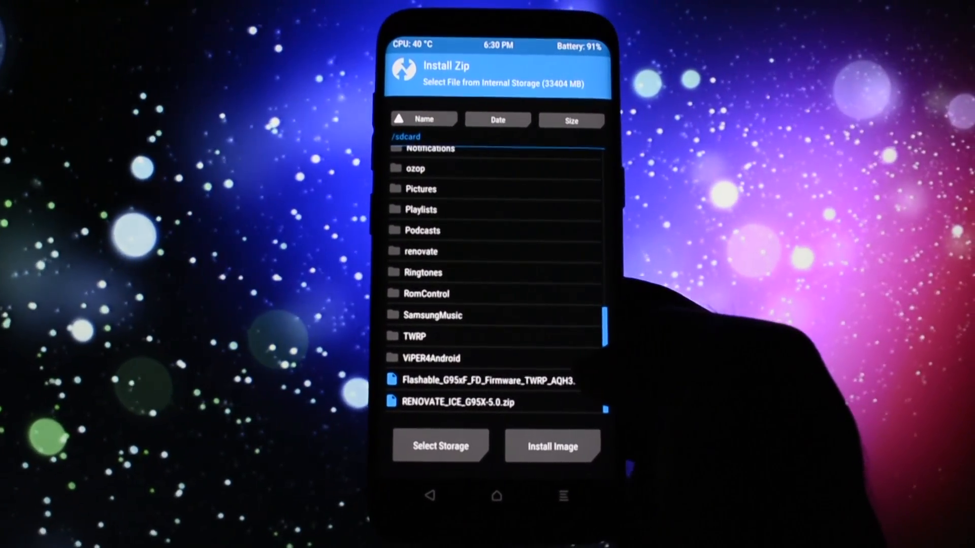
Flash RENOVATE_ICE_G95X-5.0.zip from internal storage and boot into the new ROM's Settings.
{"action": "left_click", "coordinate": [489, 379]}
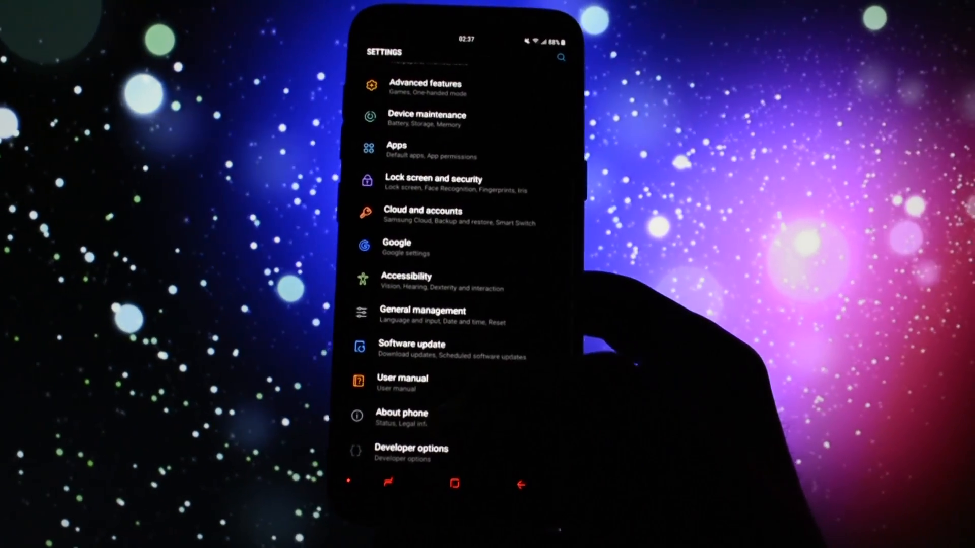
Open RiCE ROM Control on the new ROM and show its side menu of sections.
{"action": "left_click", "coordinate": [401, 416]}
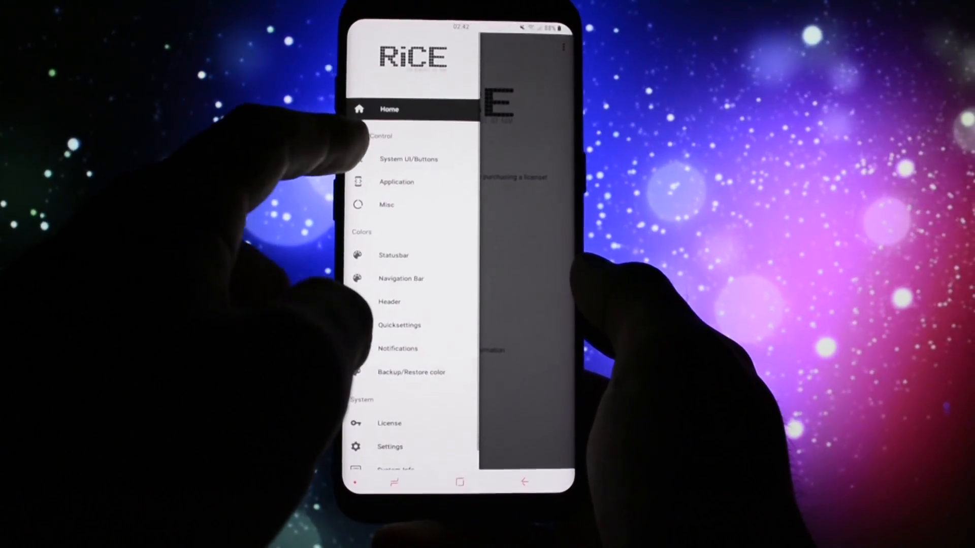
Browse the System UI/Buttons toggles in RiCE ROM Control, then launch AnTuTu Benchmark.
{"action": "left_click", "coordinate": [408, 159]}
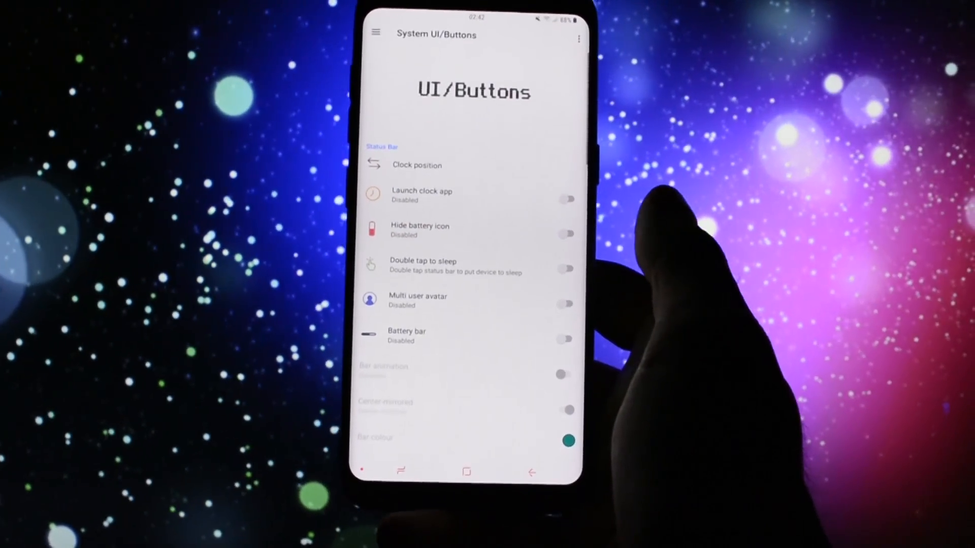
{"action": "scroll", "scroll_direction": "down", "scroll_amount": 3}
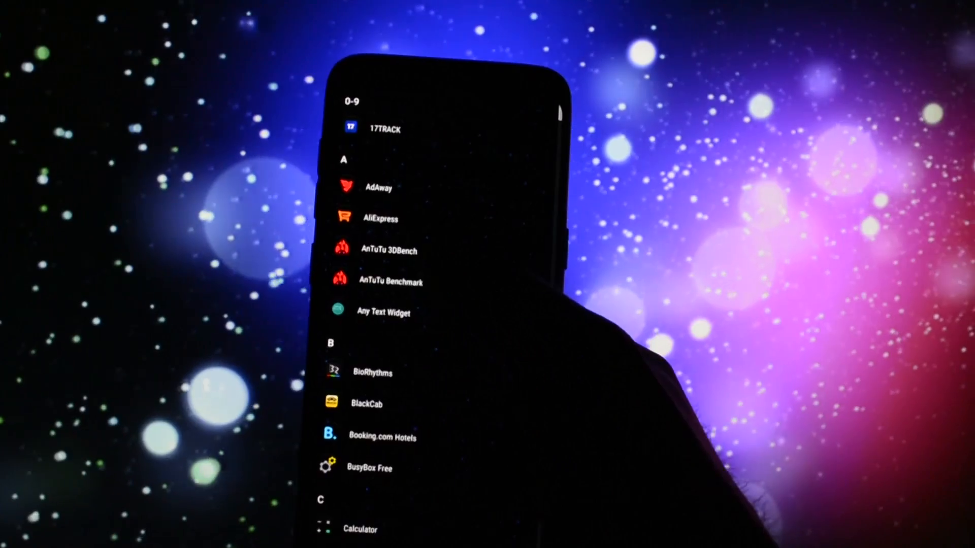
{"action": "left_click", "coordinate": [392, 282]}
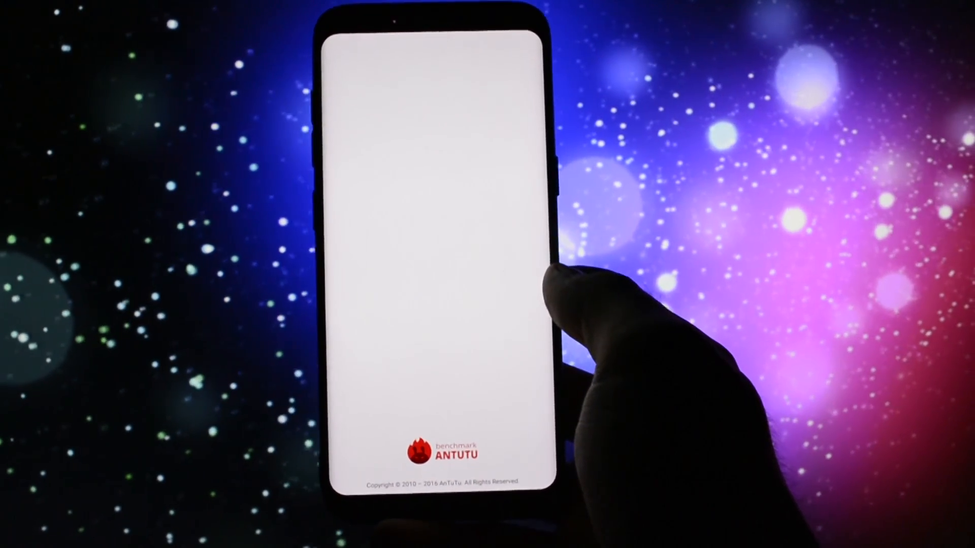